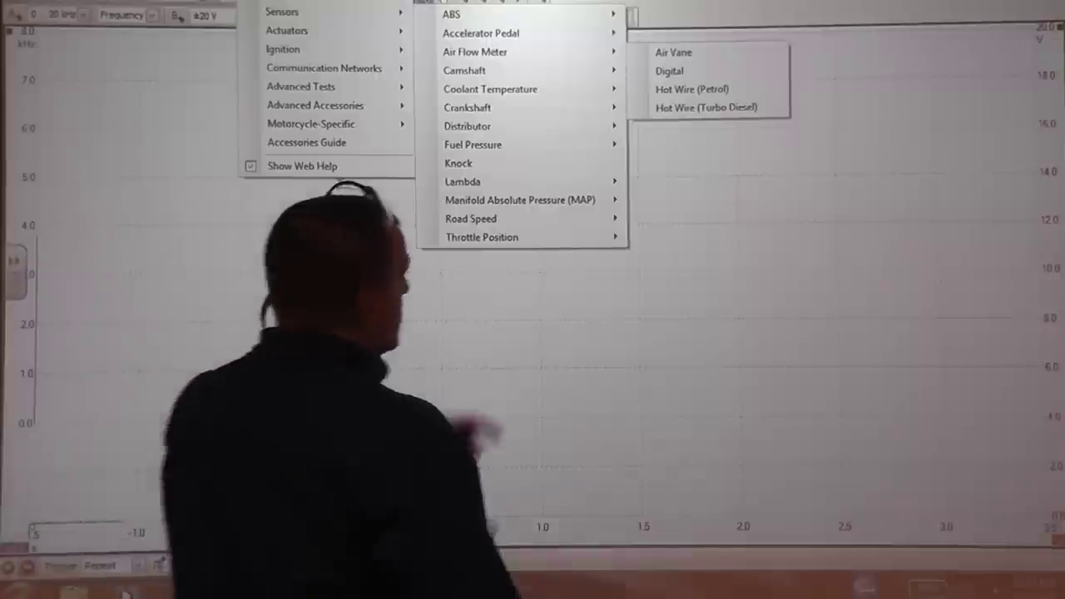
# Step: Load the Digital air flow meter guided test and reveal its Technical Information section below the example frequency capture
pyautogui.click(668, 71)
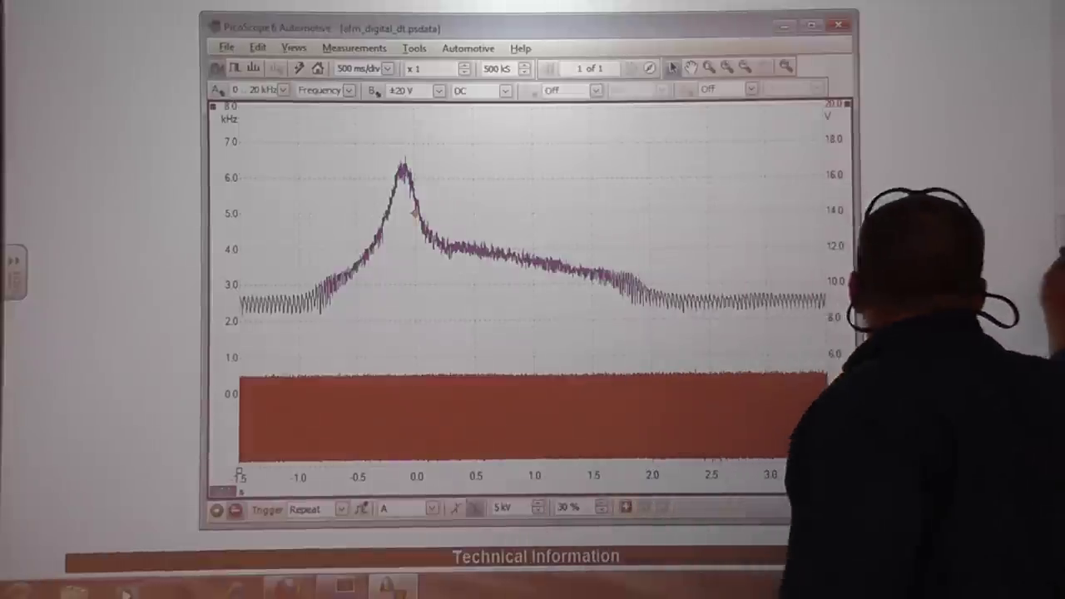
pyautogui.scroll(-3)
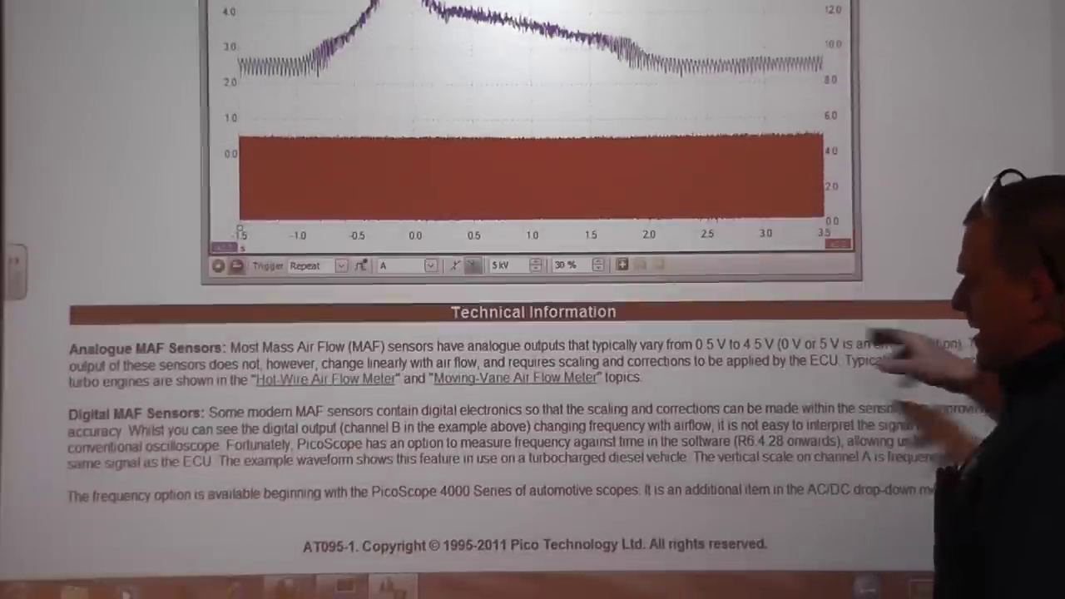